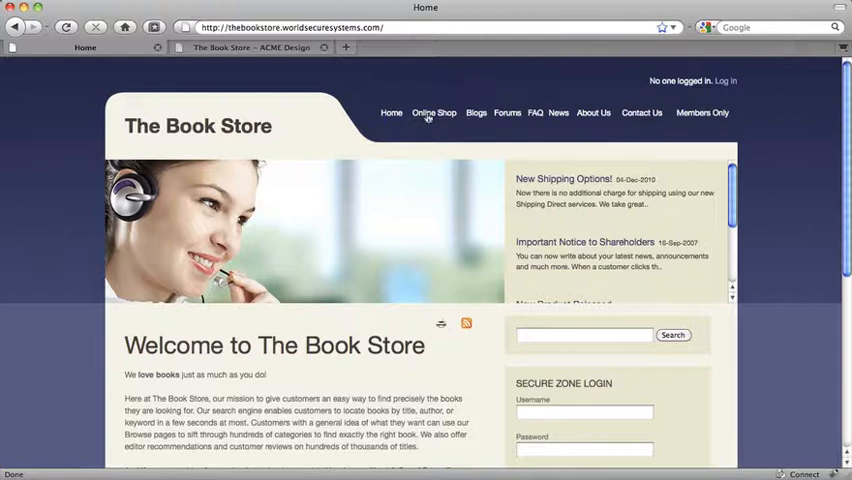
View the Online Shop book catalogues and the Contact Us form, then go to the admin console
click(434, 112)
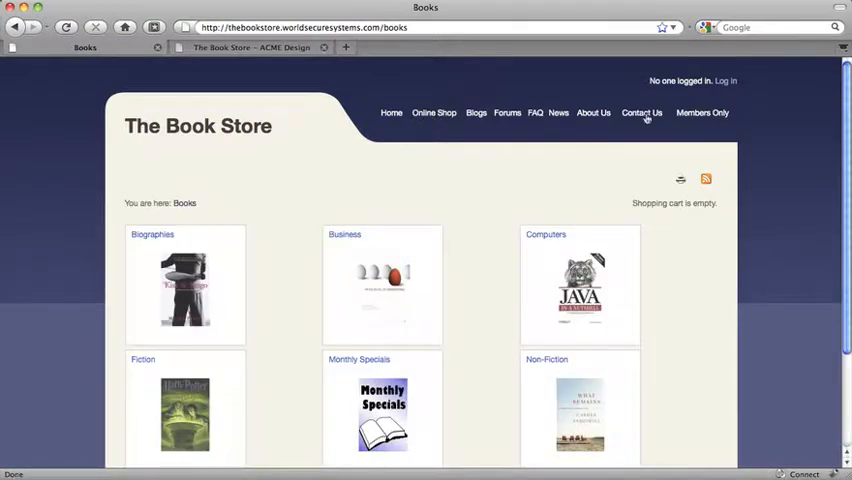
click(640, 112)
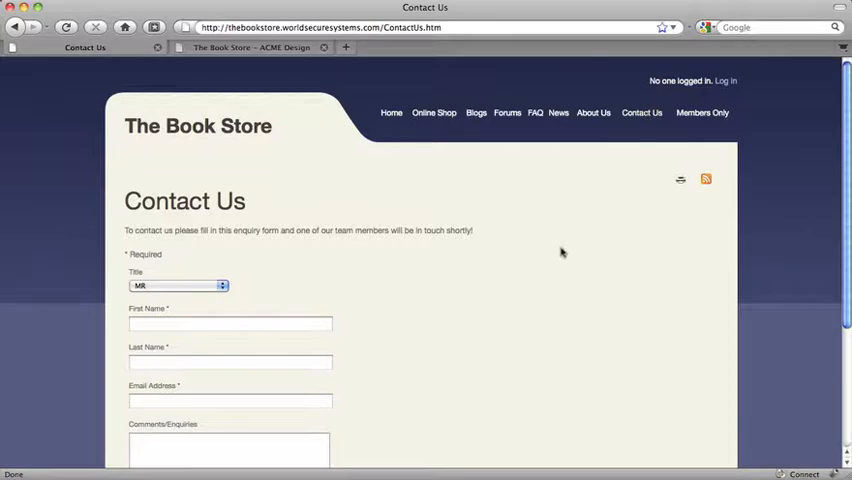
click(250, 48)
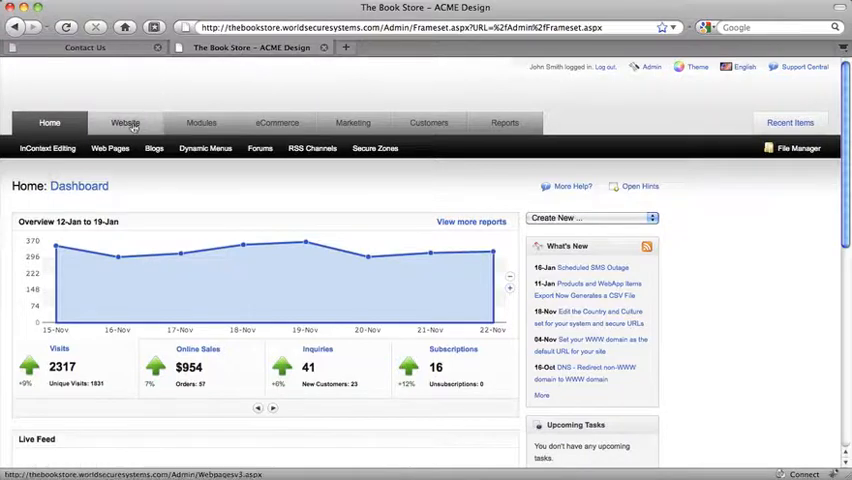
click(276, 122)
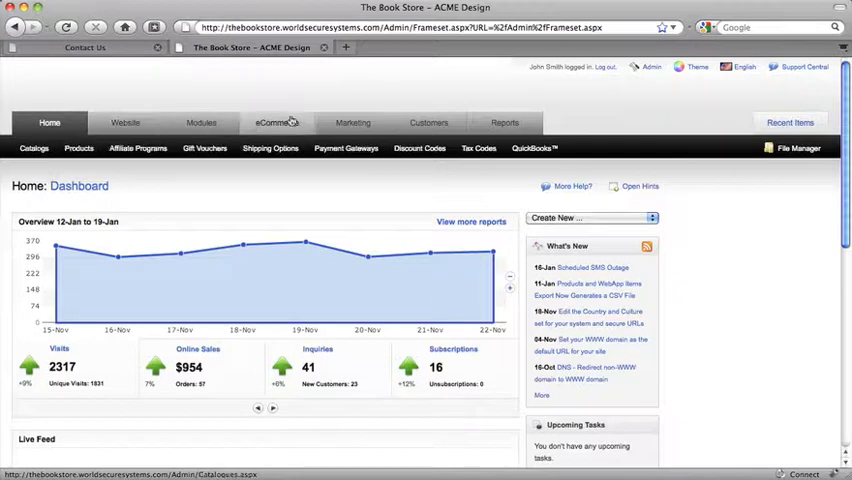
click(428, 122)
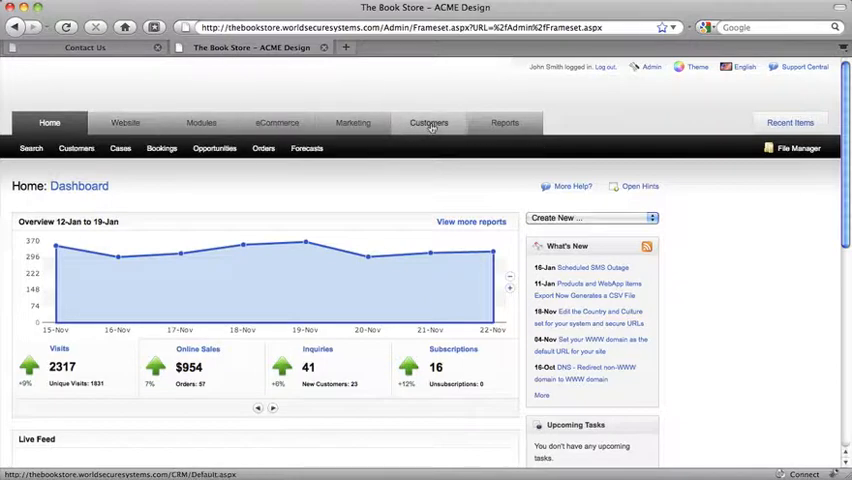
click(352, 122)
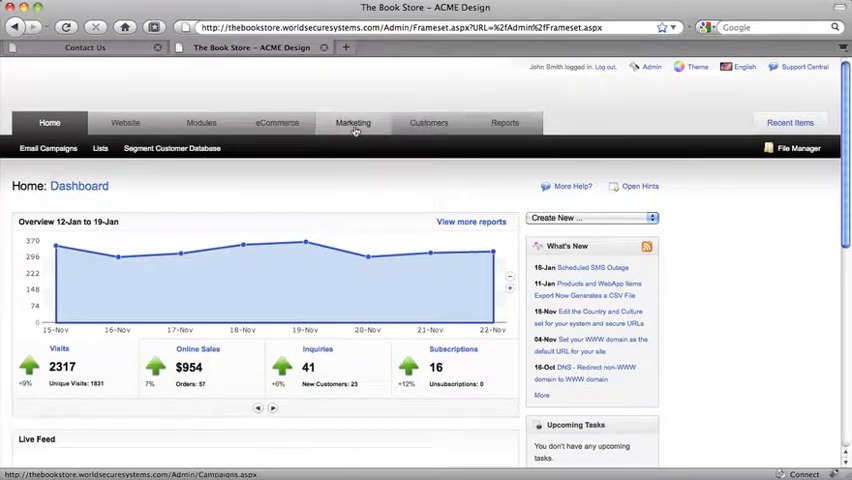
click(504, 122)
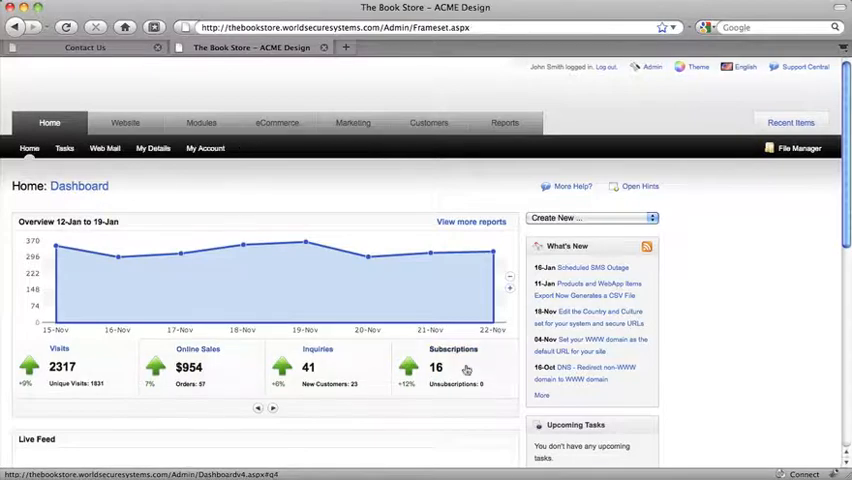
scroll(down, 3)
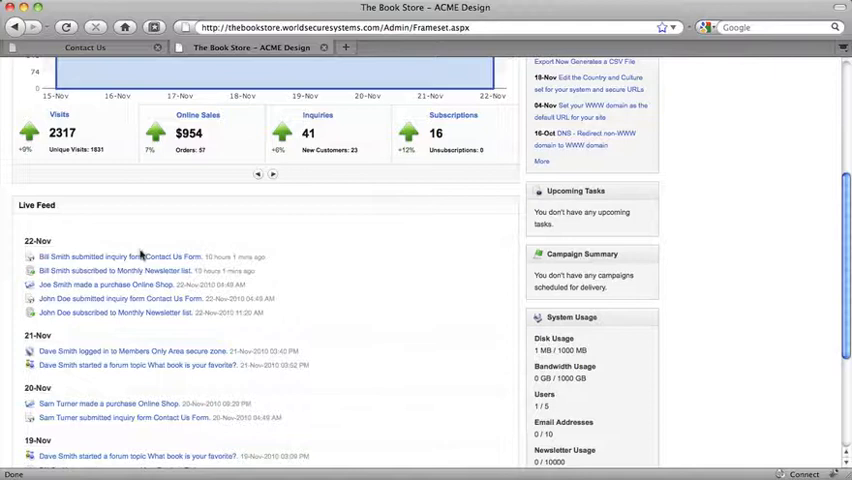
mouse_move(150, 272)
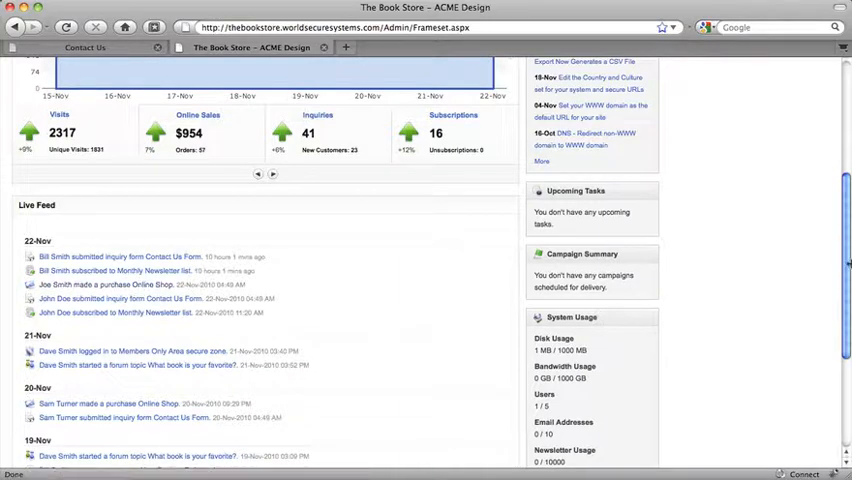
scroll(up, 3)
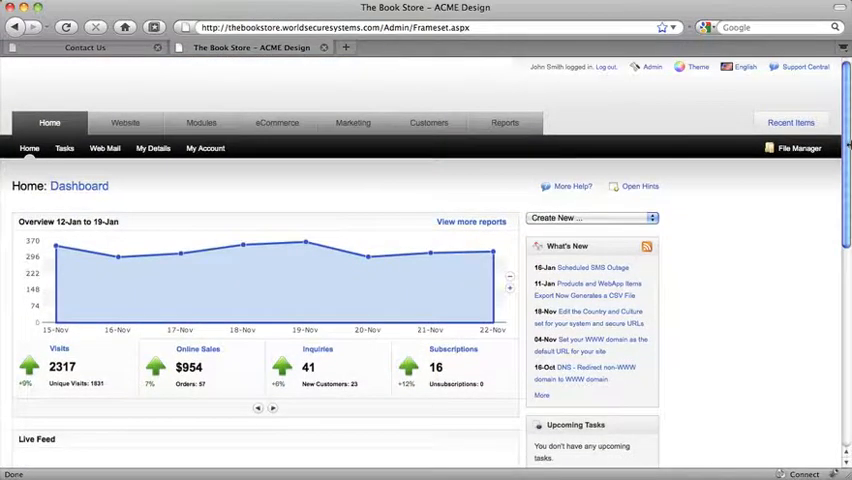
Edit the home page in place, writing 'We love books as much a' in the welcome paragraph
click(124, 122)
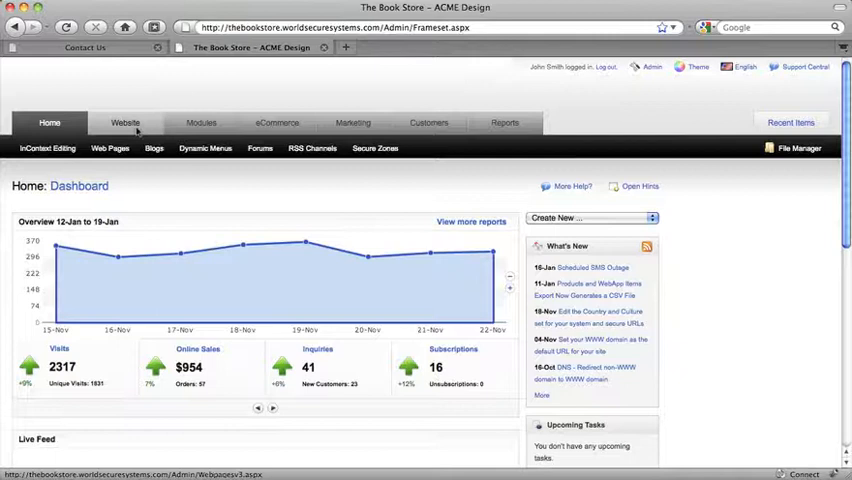
click(48, 148)
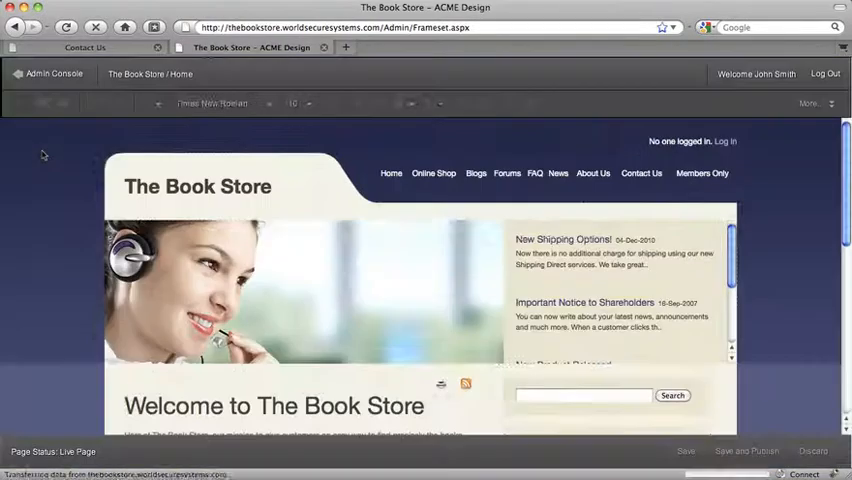
scroll(down, 3)
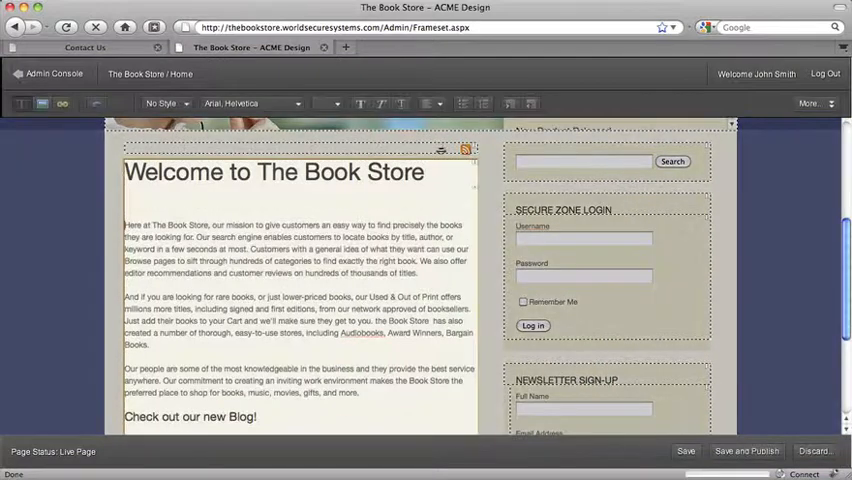
text(We love books as much as you do!)
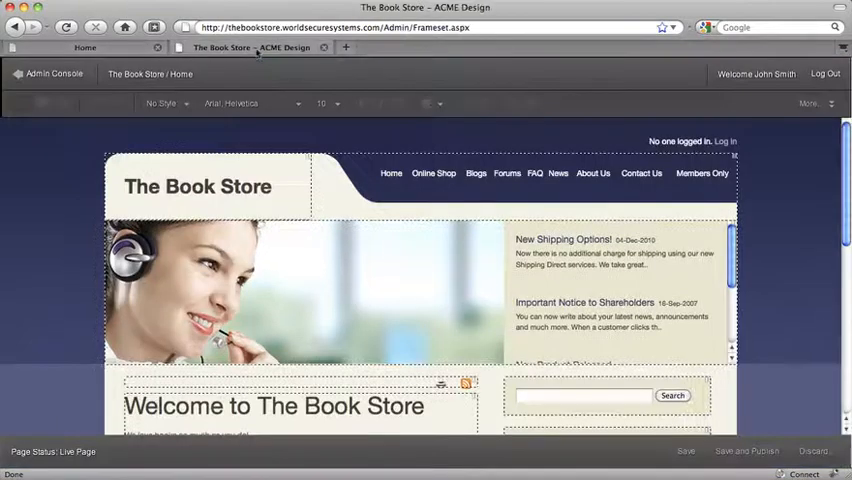
Select the main navigation menu for editing and return to the Admin Console
click(590, 178)
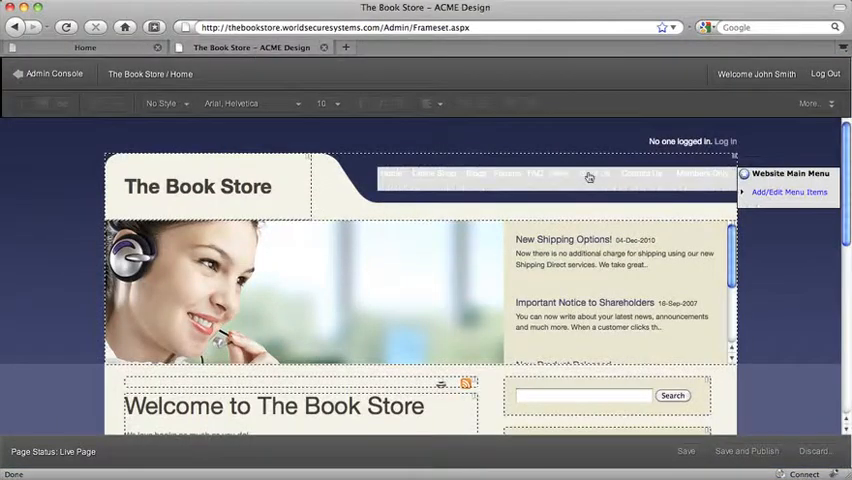
click(592, 172)
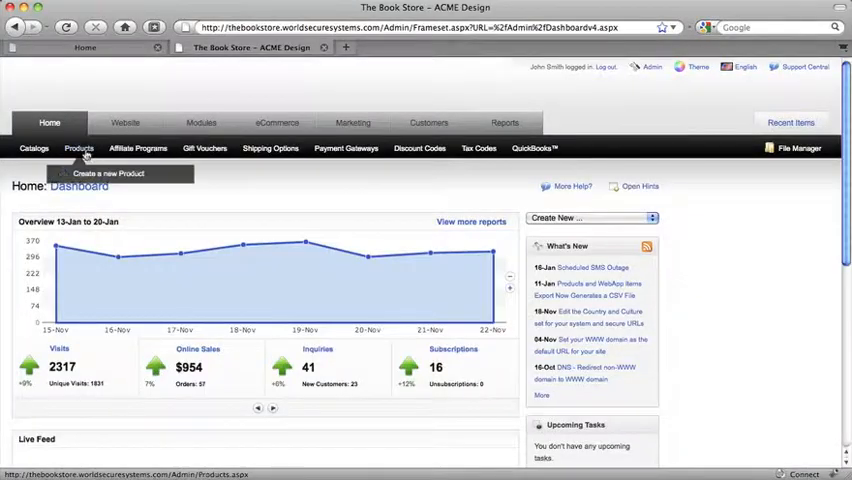
Save a 10.95 United States/Consumers sale price for A Breath of Snow and Ashes
click(80, 148)
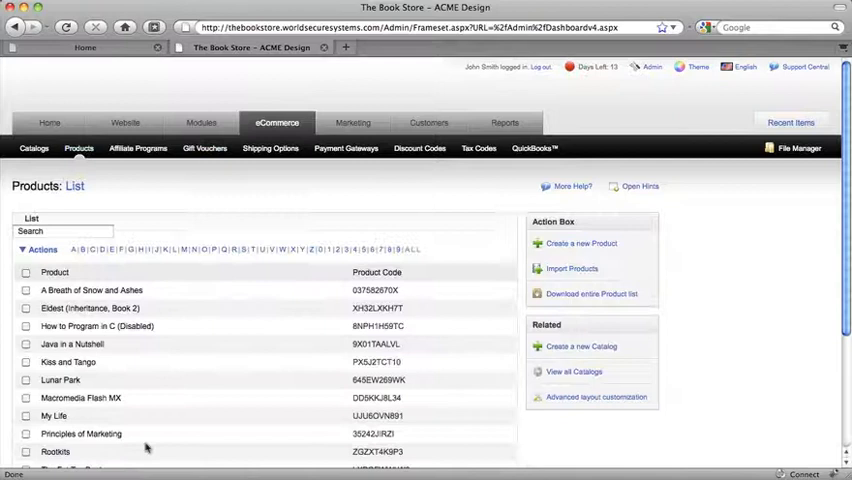
click(92, 290)
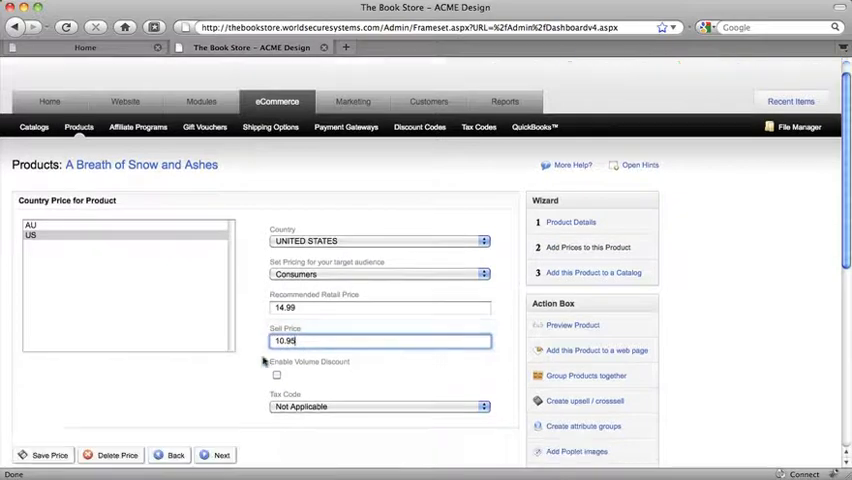
click(48, 456)
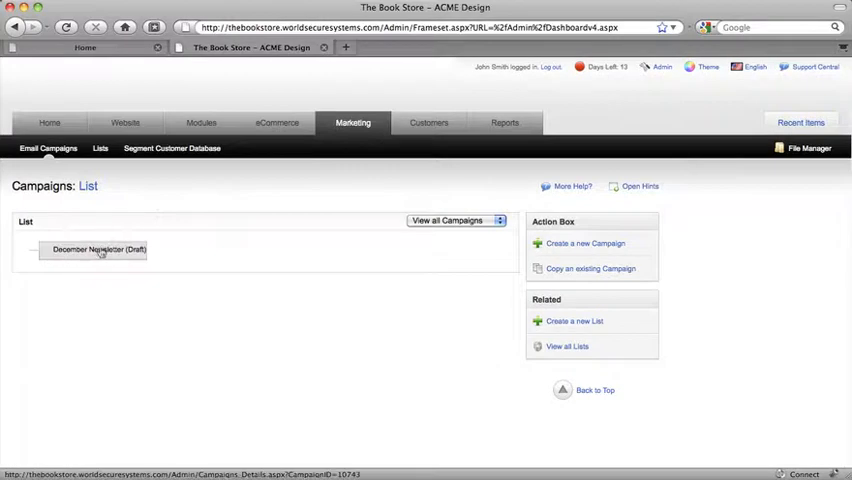
Return to the Home dashboard with its visits, sales, inquiries and subscriptions overview
click(48, 122)
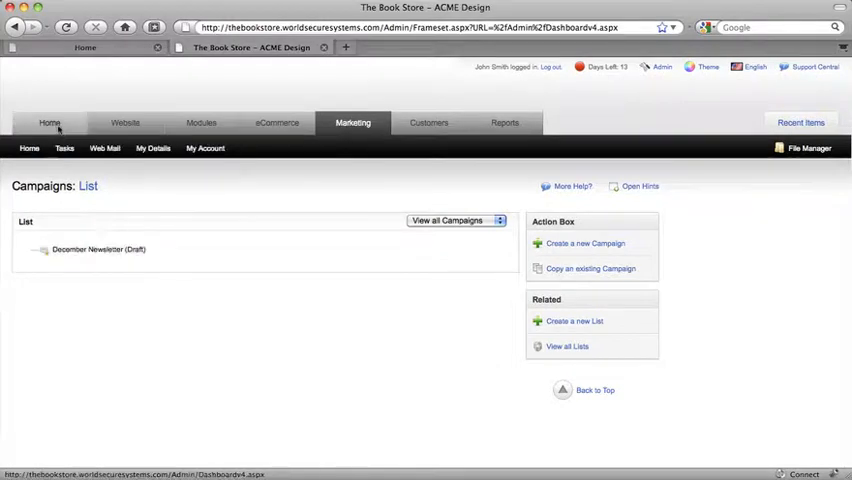
click(48, 122)
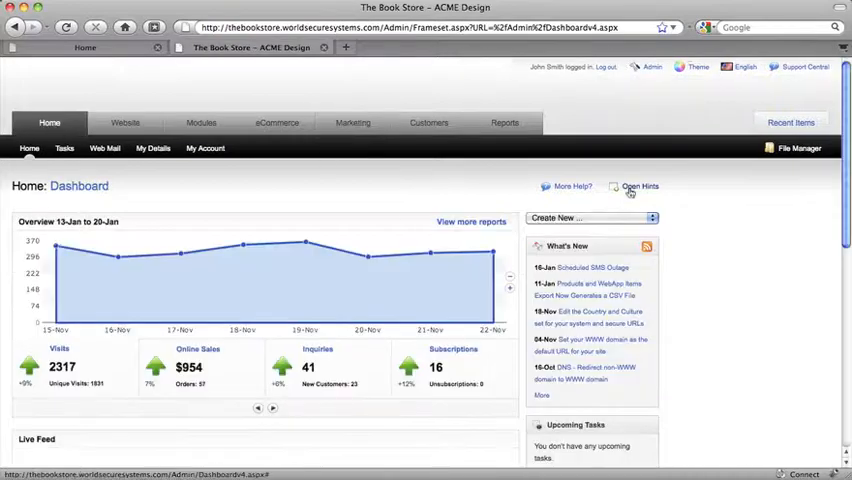
scroll(down, 3)
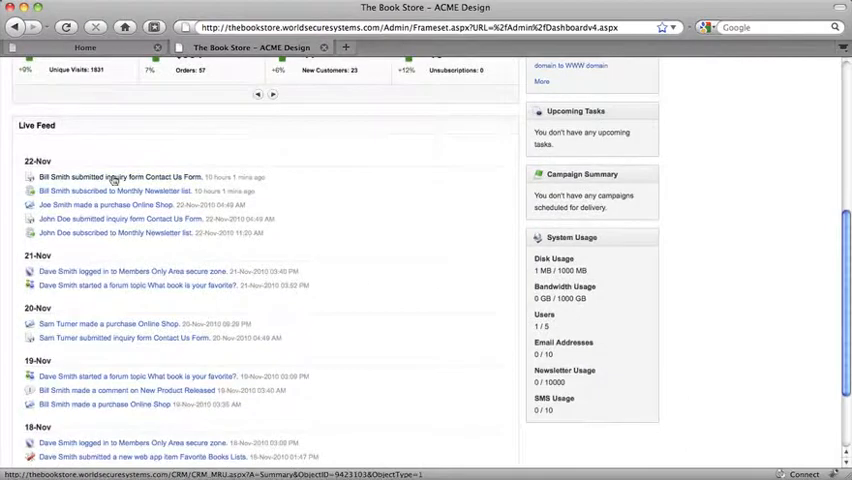
click(112, 176)
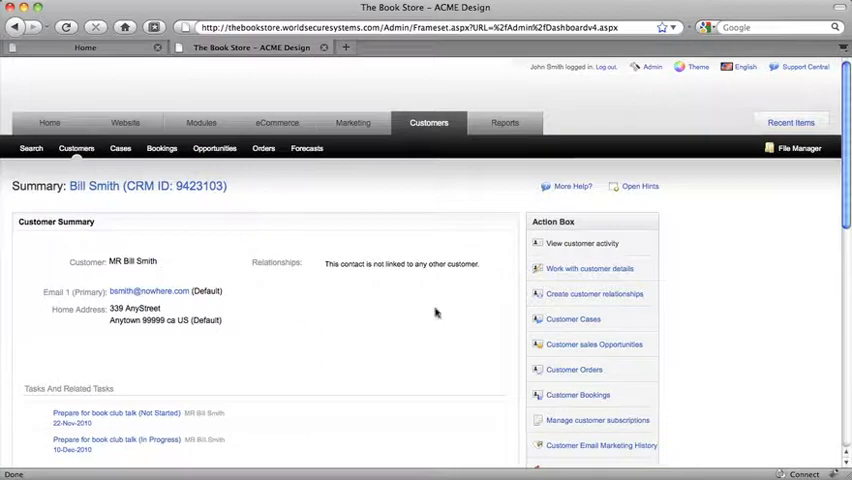
scroll(down, 3)
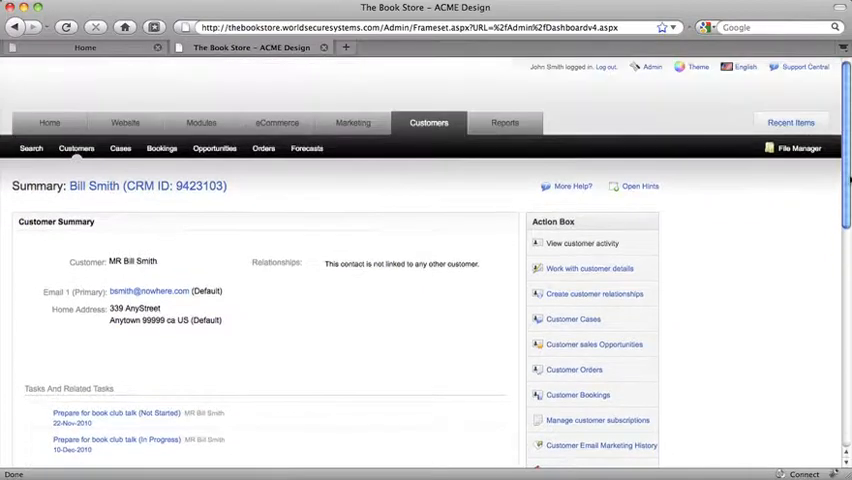
click(504, 122)
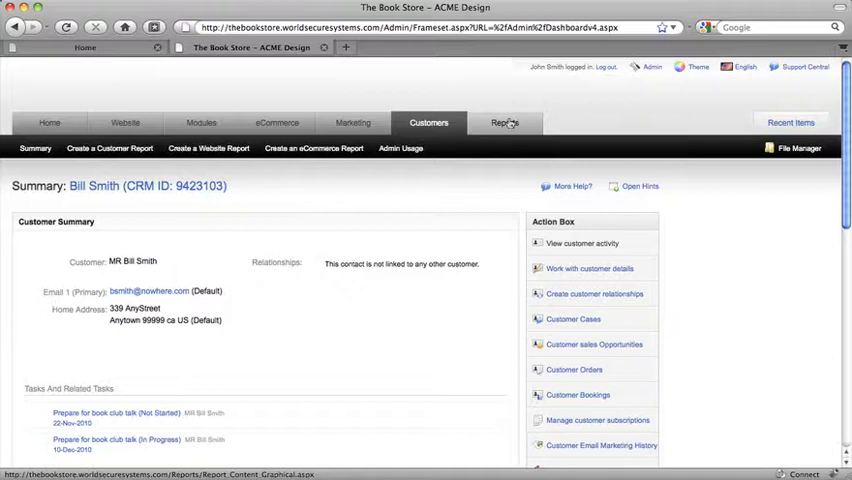
Create a customer report filtered on Total Price greater or equal 100 and generate it
click(504, 122)
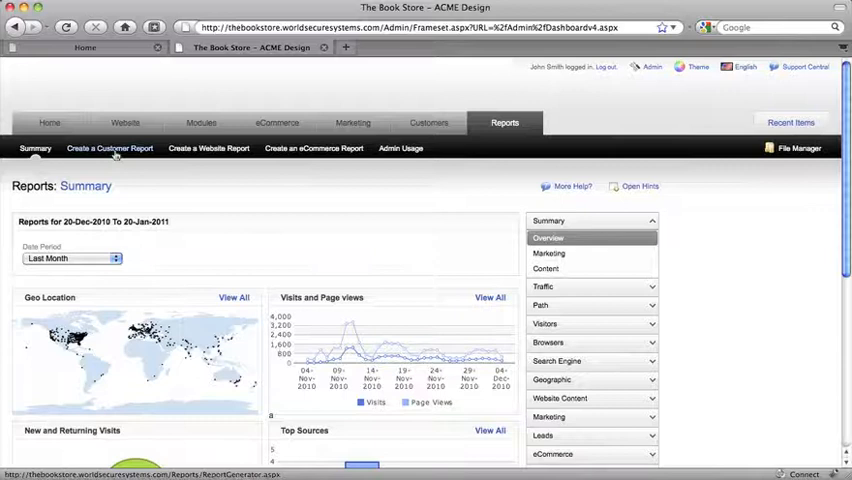
click(108, 148)
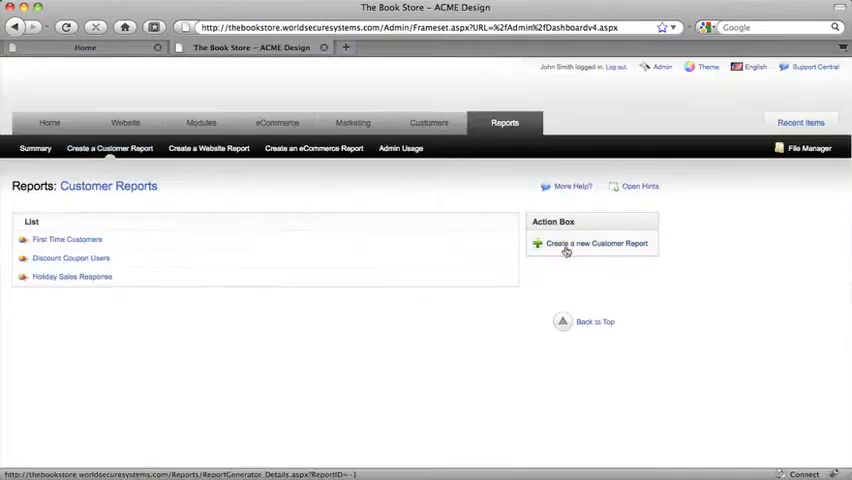
click(596, 244)
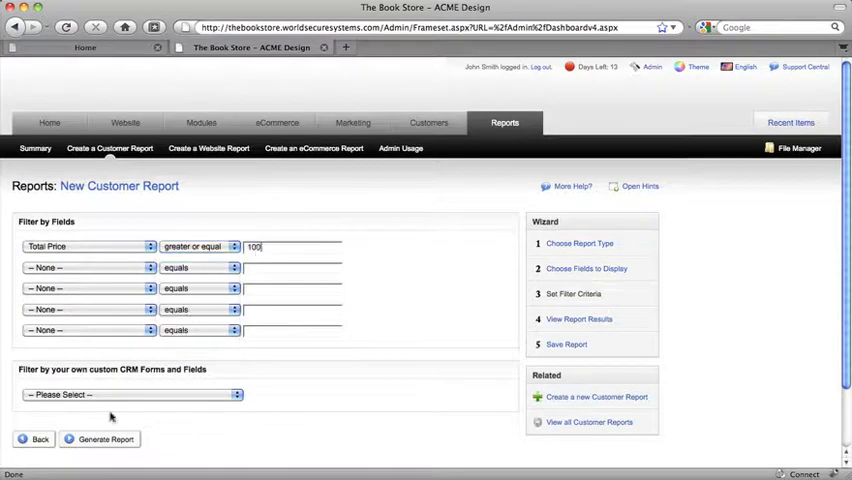
click(104, 440)
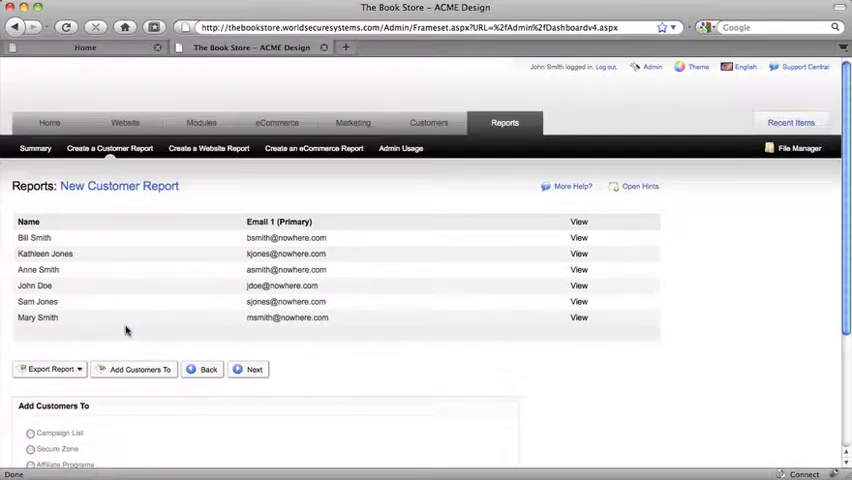
Add the report's customers to the Monthly Newsletter campaign list and submit
scroll(down, 3)
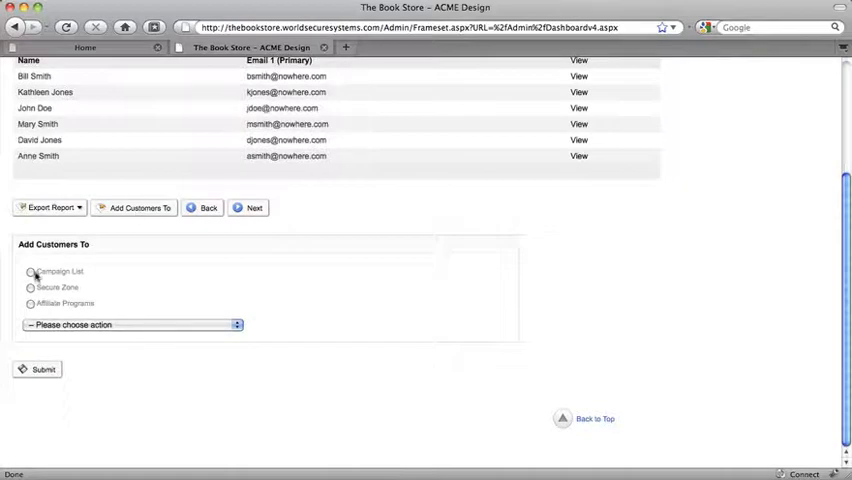
click(30, 272)
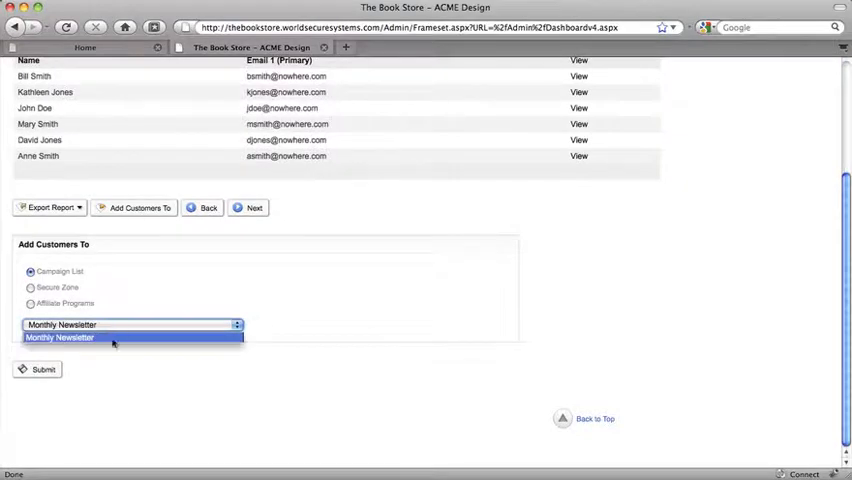
click(42, 368)
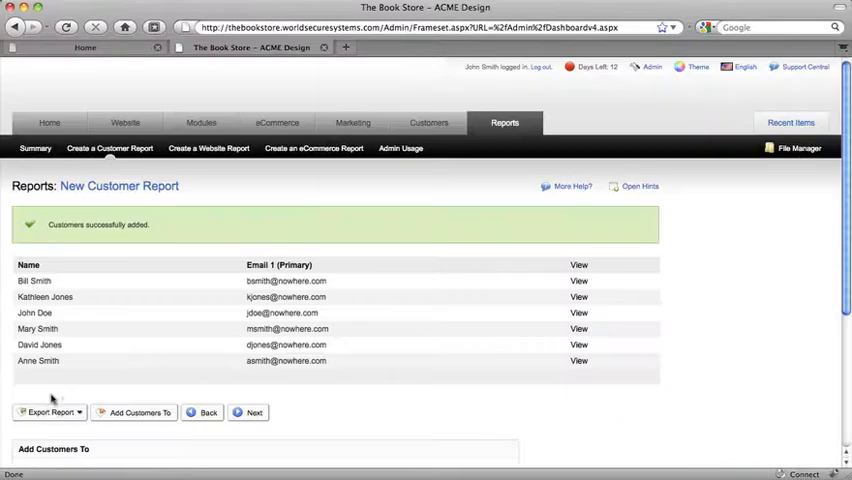
mouse_move(156, 228)
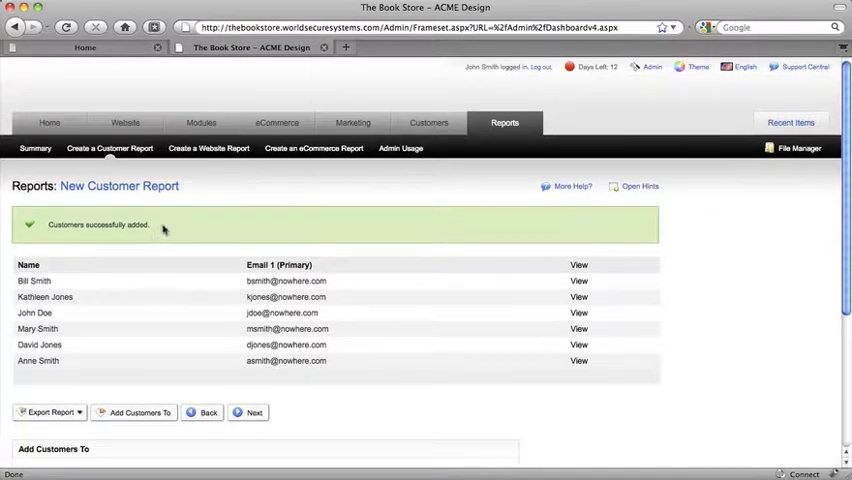
Return to the Home dashboard overview from the report
click(48, 122)
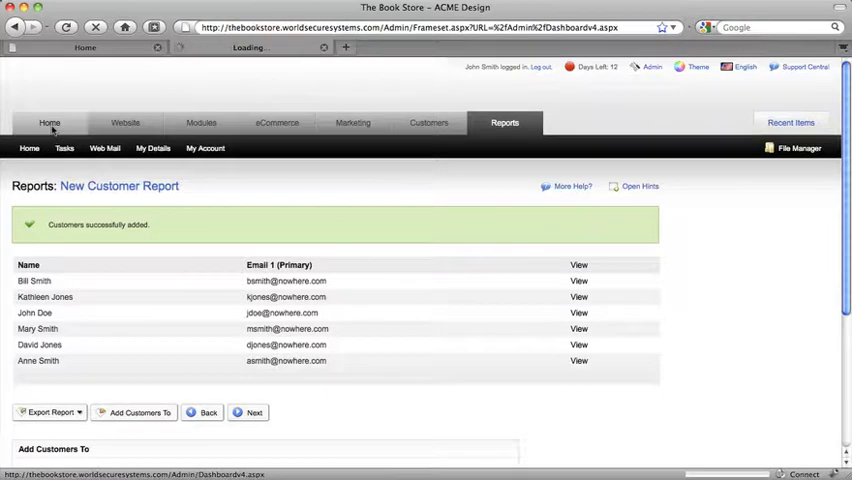
click(48, 122)
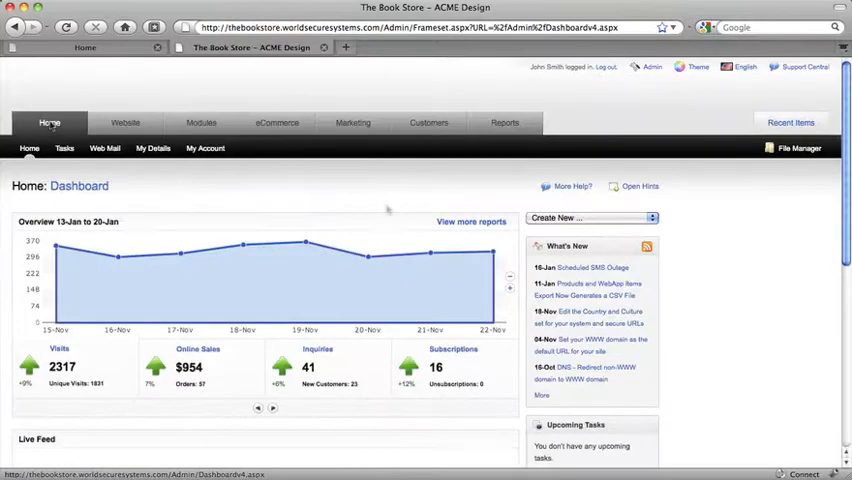